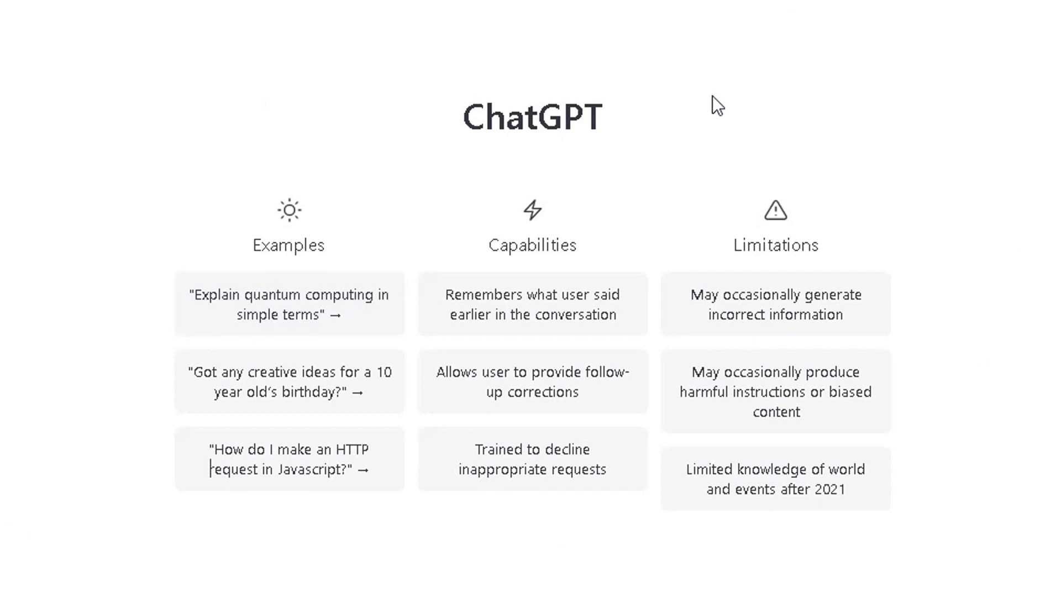
pyautogui.moveTo(497, 166)
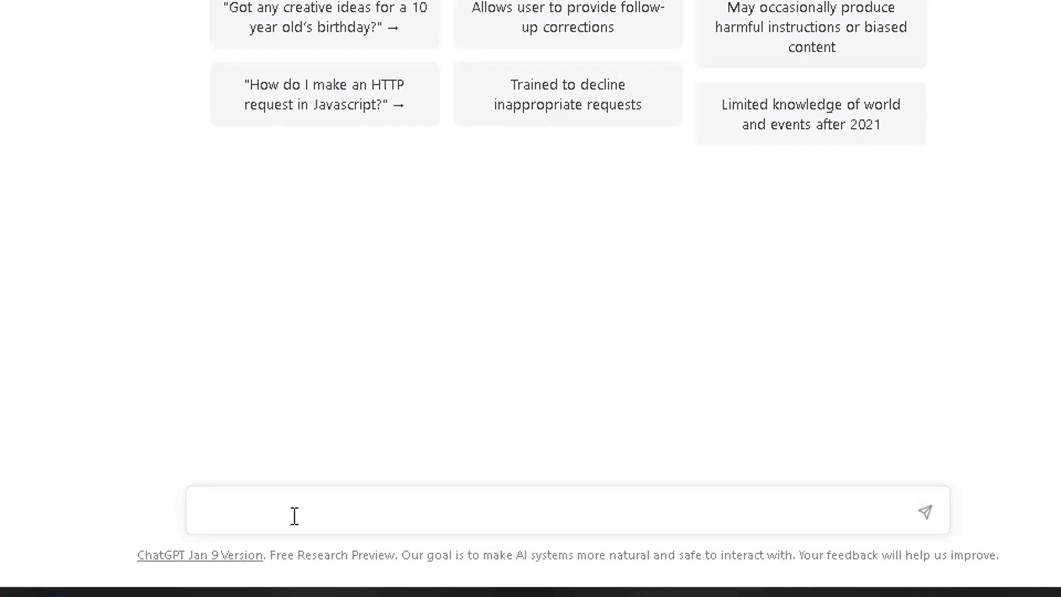
# Ask ChatGPT to write a viral tweet focused on IT with viral hashtags
pyautogui.write('can you')
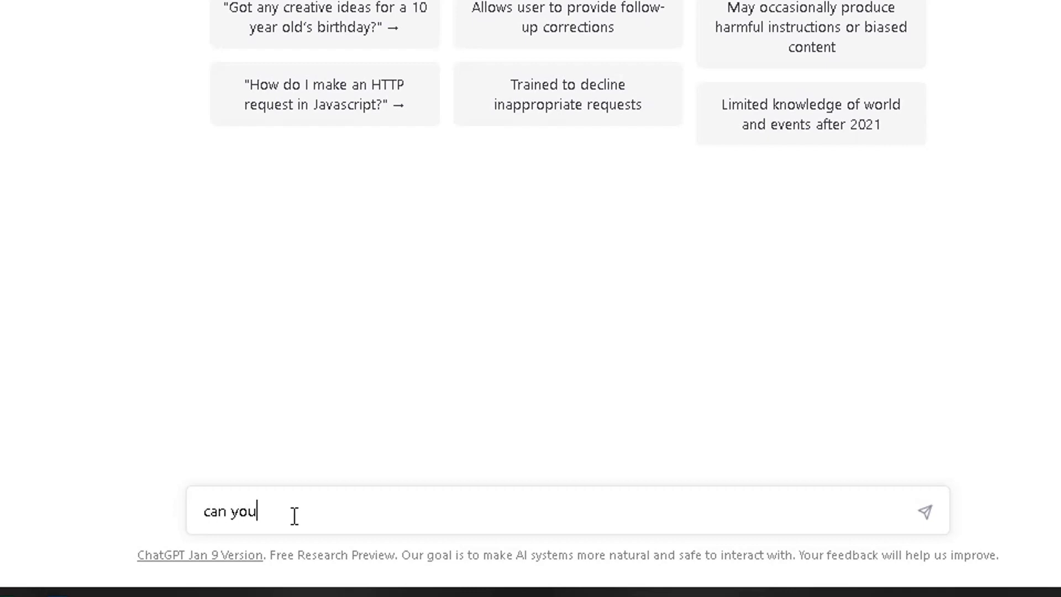
pyautogui.write('write a v')
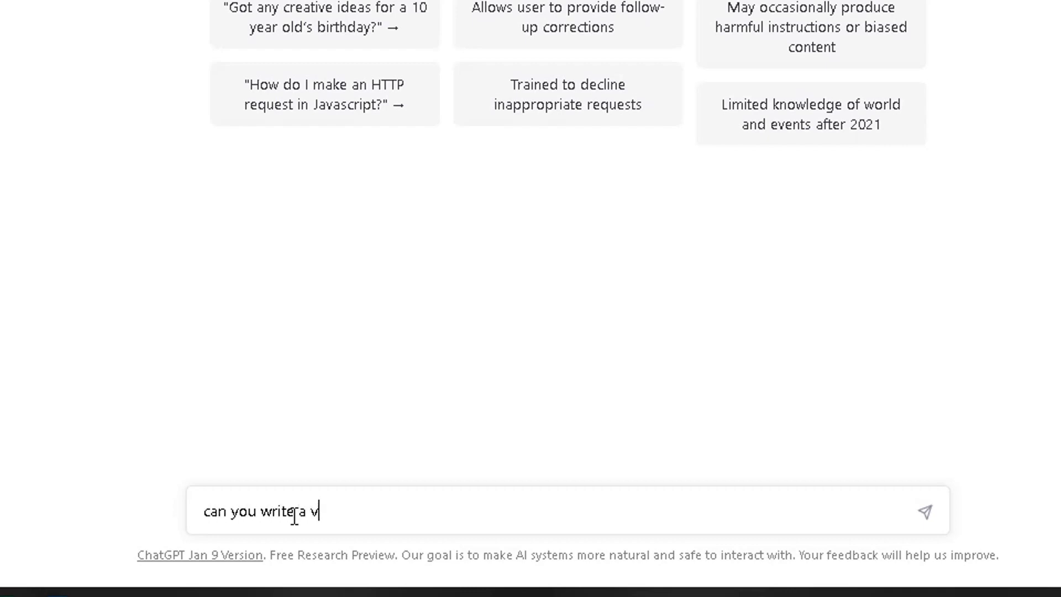
pyautogui.write('iral tweet foc')
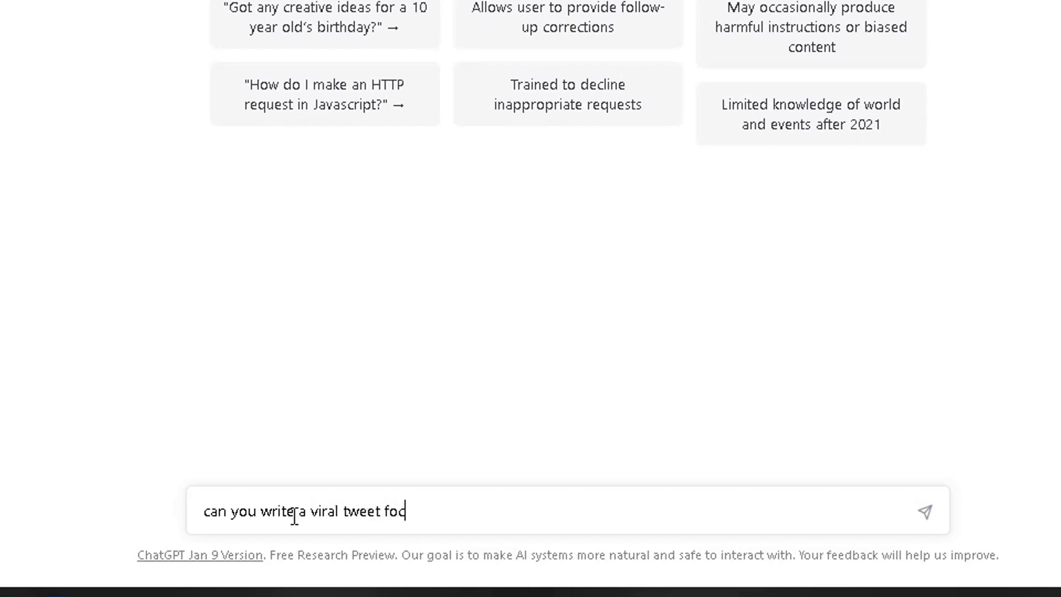
pyautogui.write('used on IT with viral has')
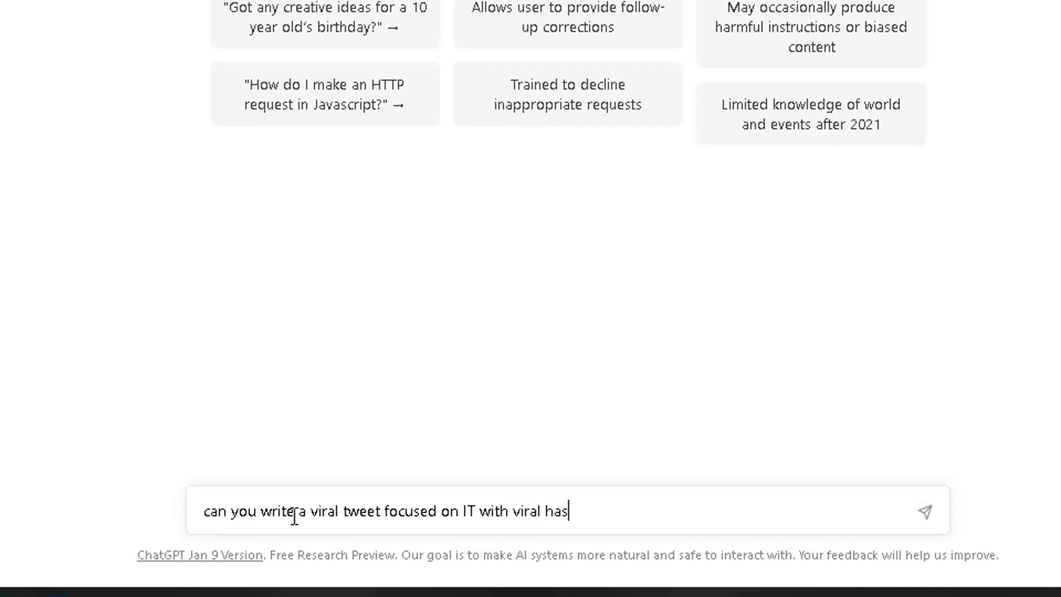
pyautogui.write('htags')
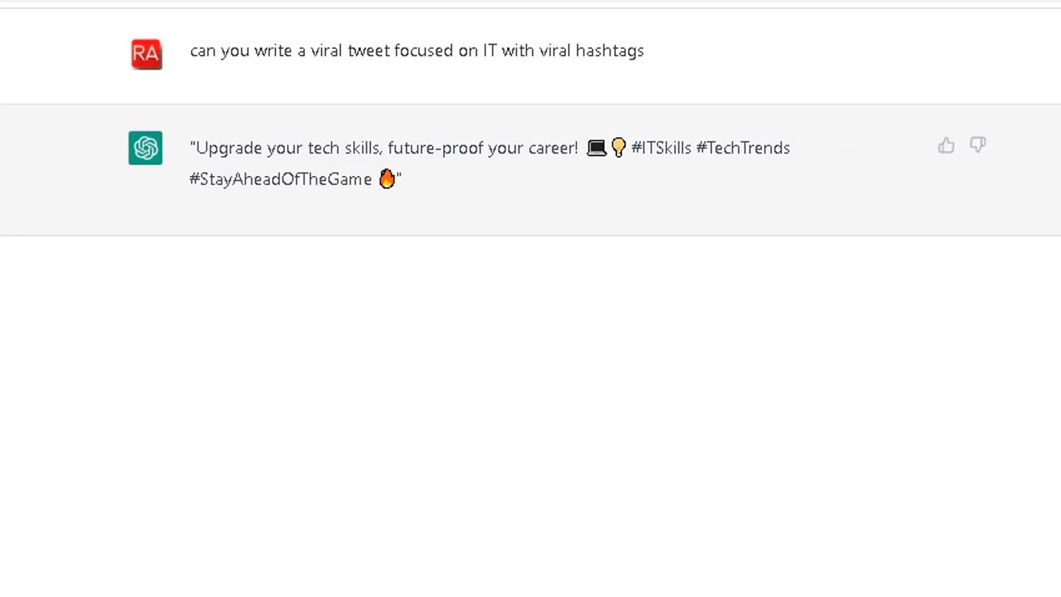
# Ask ChatGPT to create a viral tweet promoting rasolutions.co.uk
pyautogui.scroll(-3)
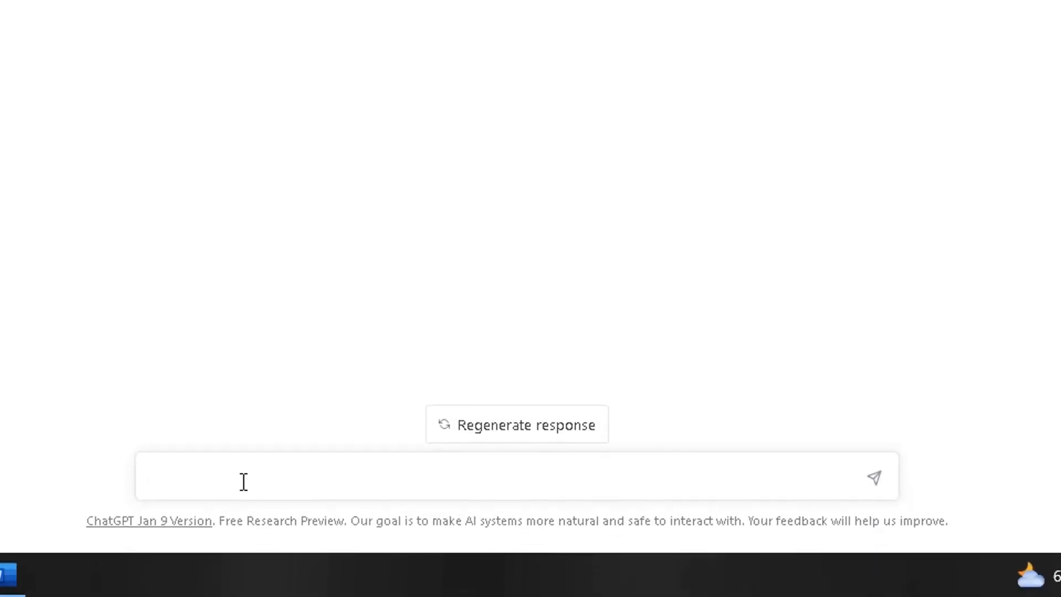
pyautogui.write('can you crea')
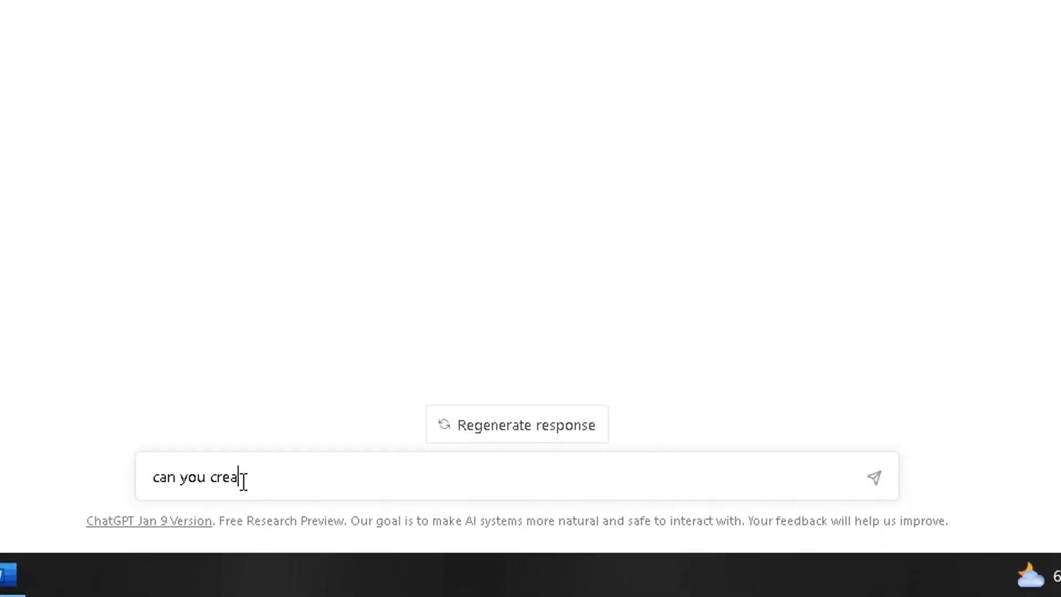
pyautogui.write('te avir')
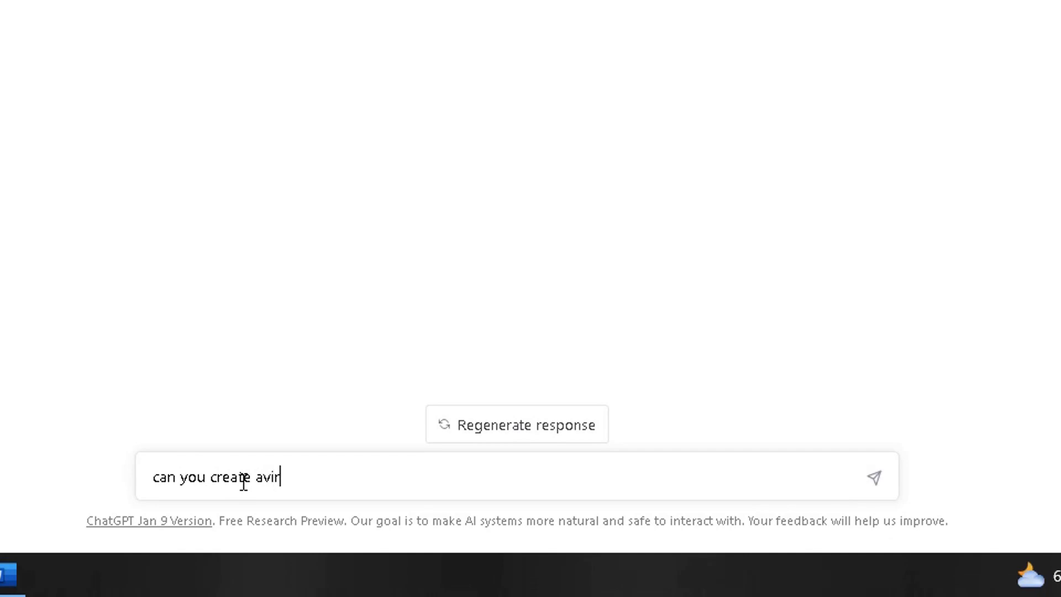
pyautogui.write('a viral')
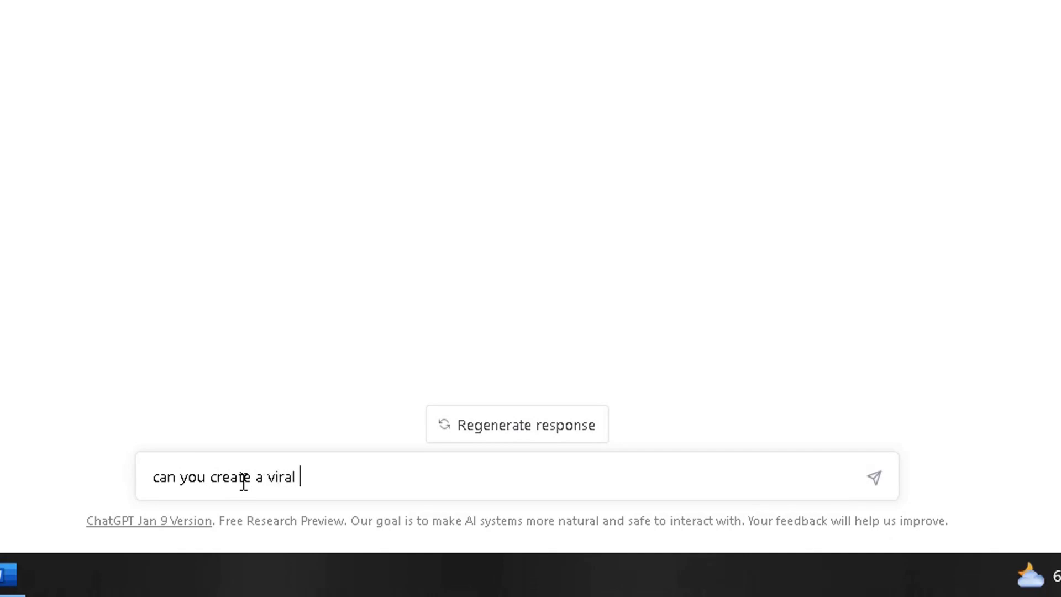
pyautogui.write('tweet po')
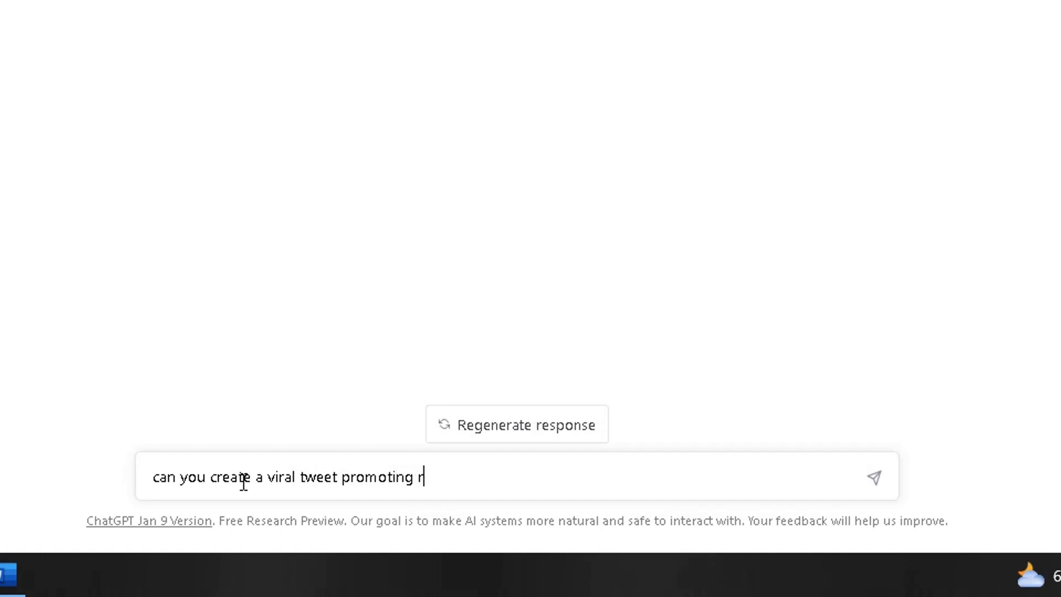
pyautogui.write('asolutions.')
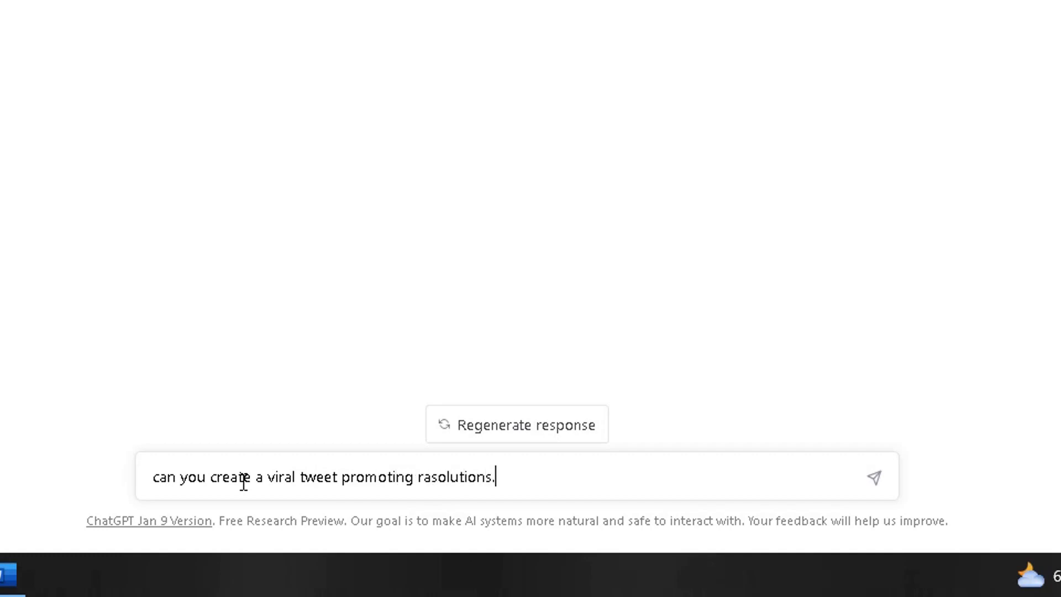
pyautogui.write('co.u')
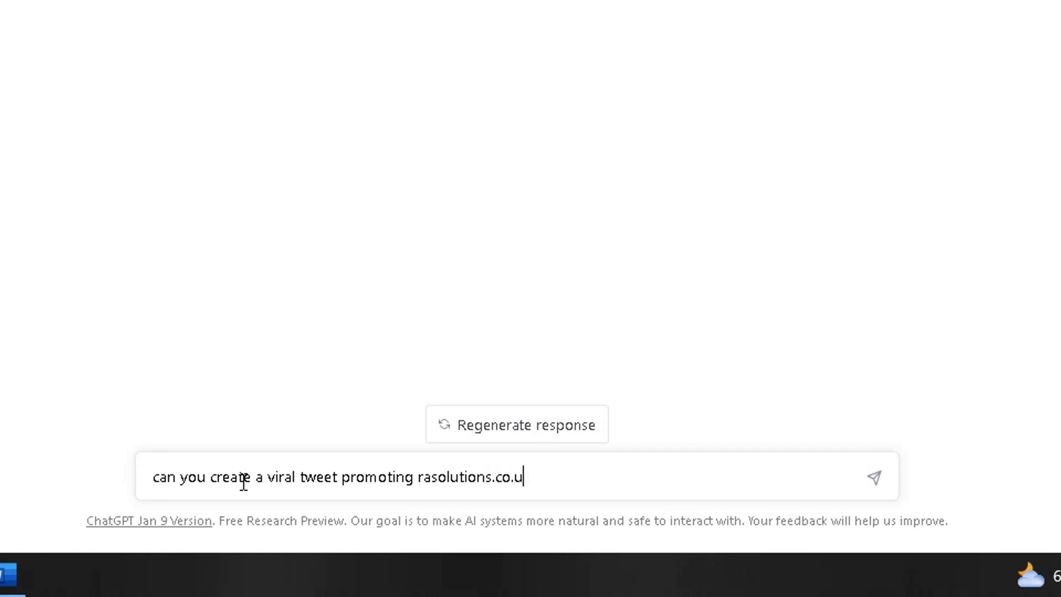
pyautogui.write('k')
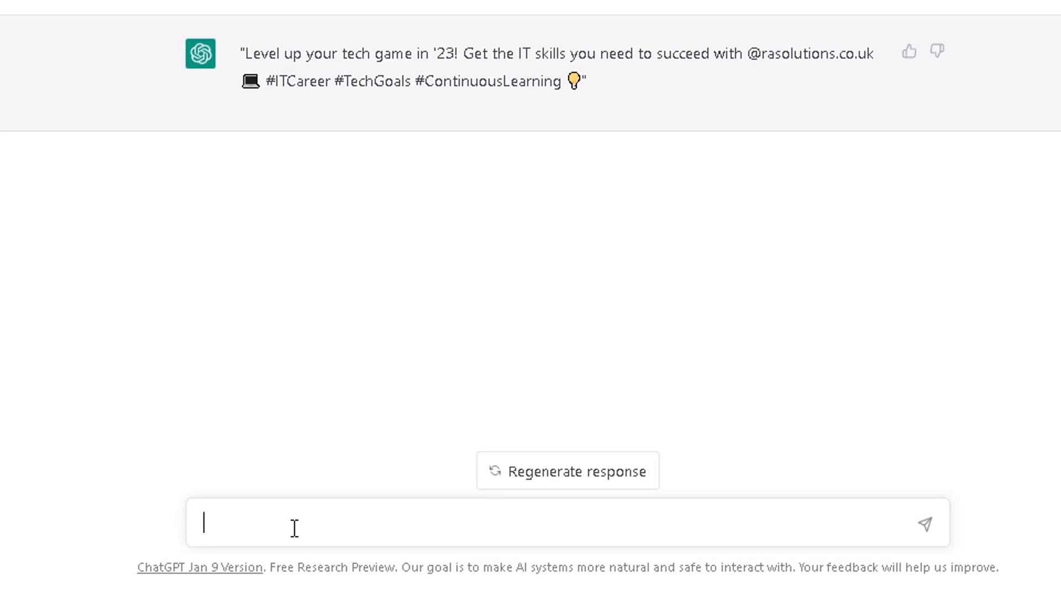
# Request a viral YouTube video suggestion on Microsoft Word basics as a step-by-step guide
pyautogui.write('can you')
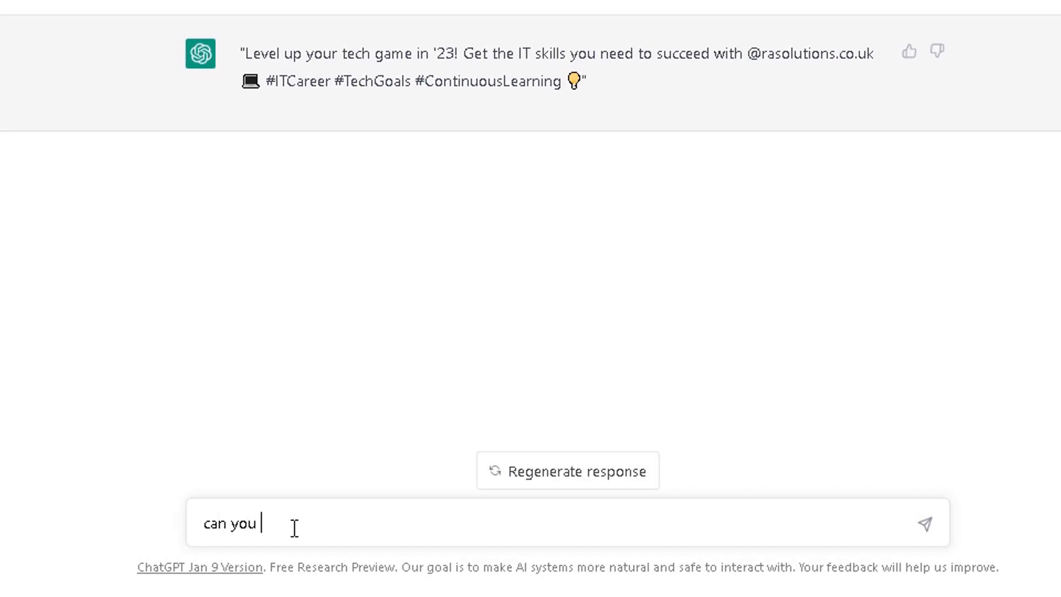
pyautogui.write('suggest a vir')
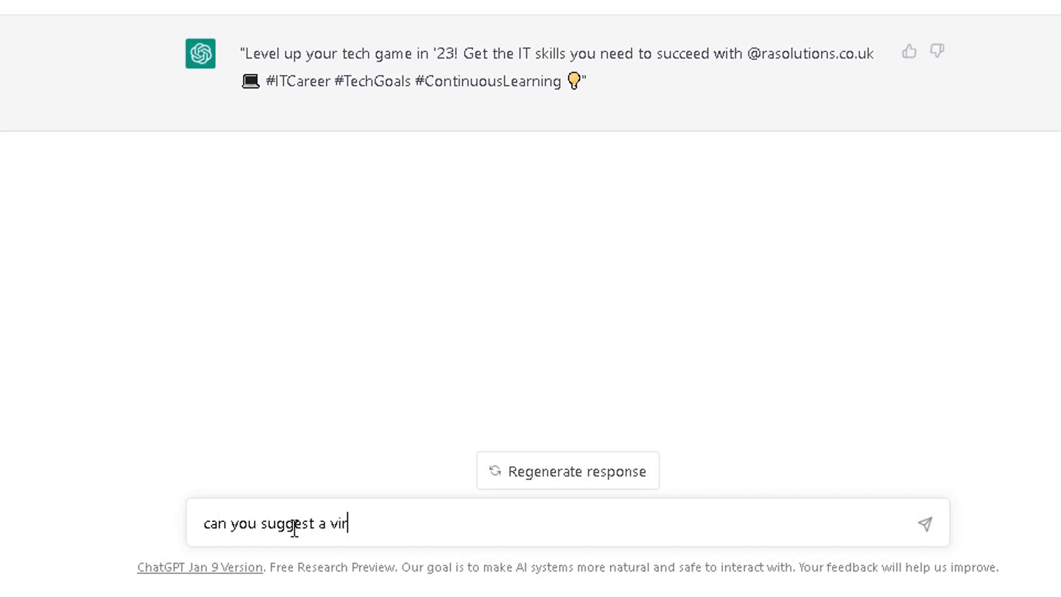
pyautogui.write('al youtube video')
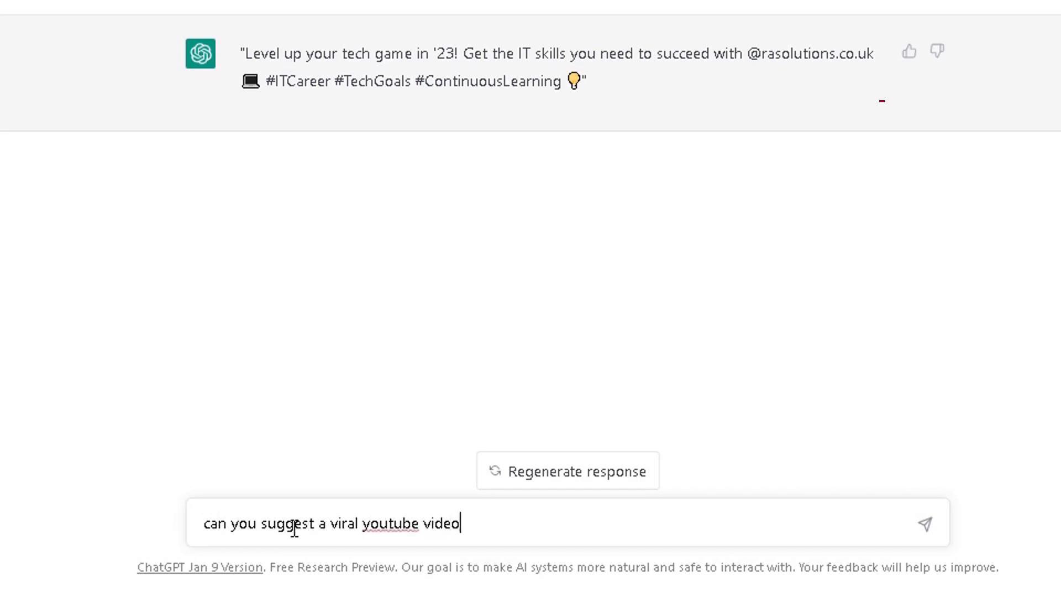
pyautogui.write('forcused on the')
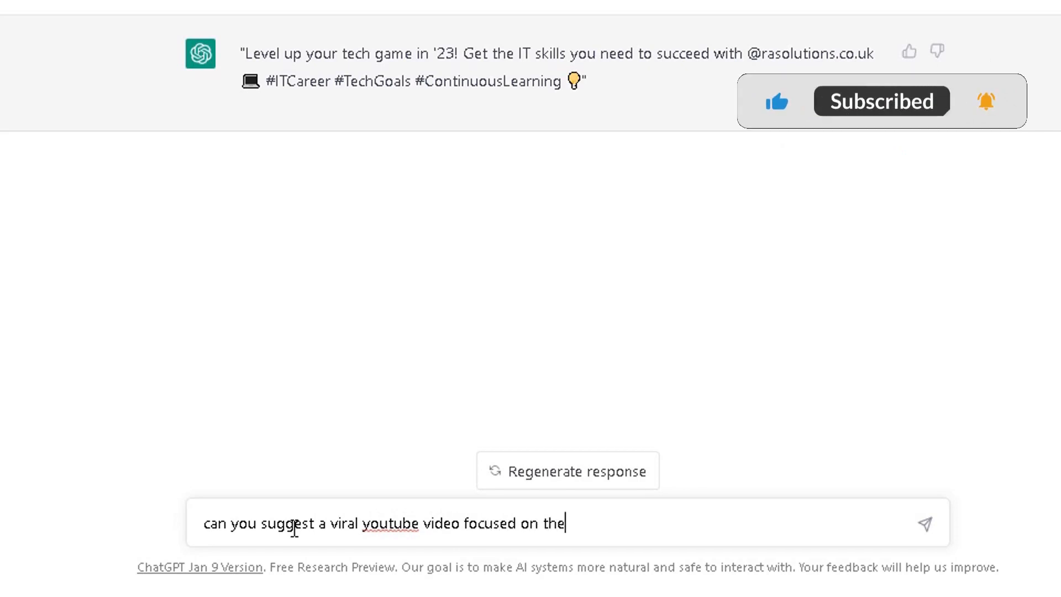
pyautogui.write('basics of')
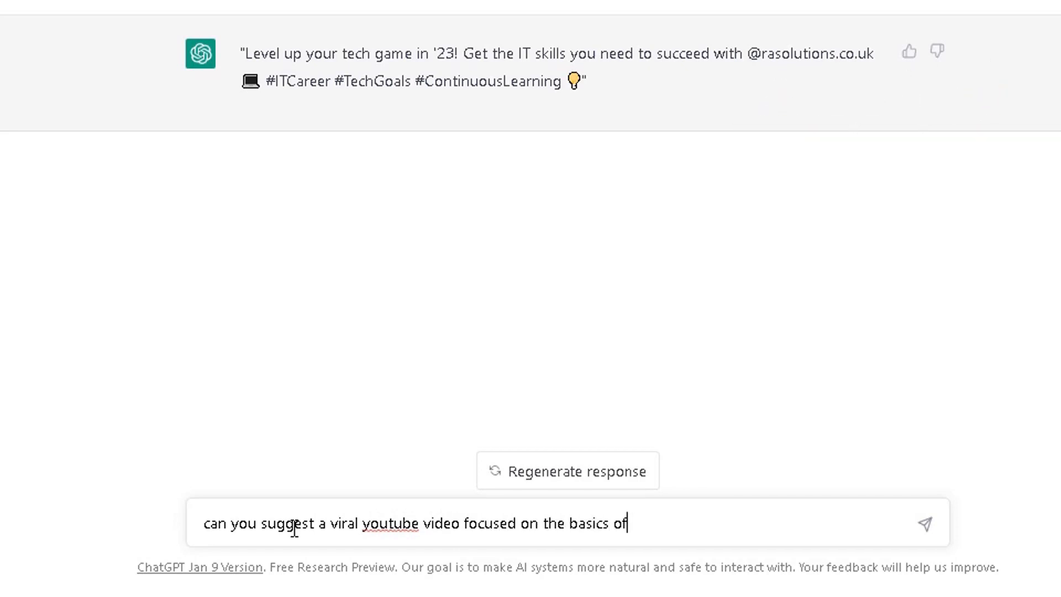
pyautogui.write('microsoft wor')
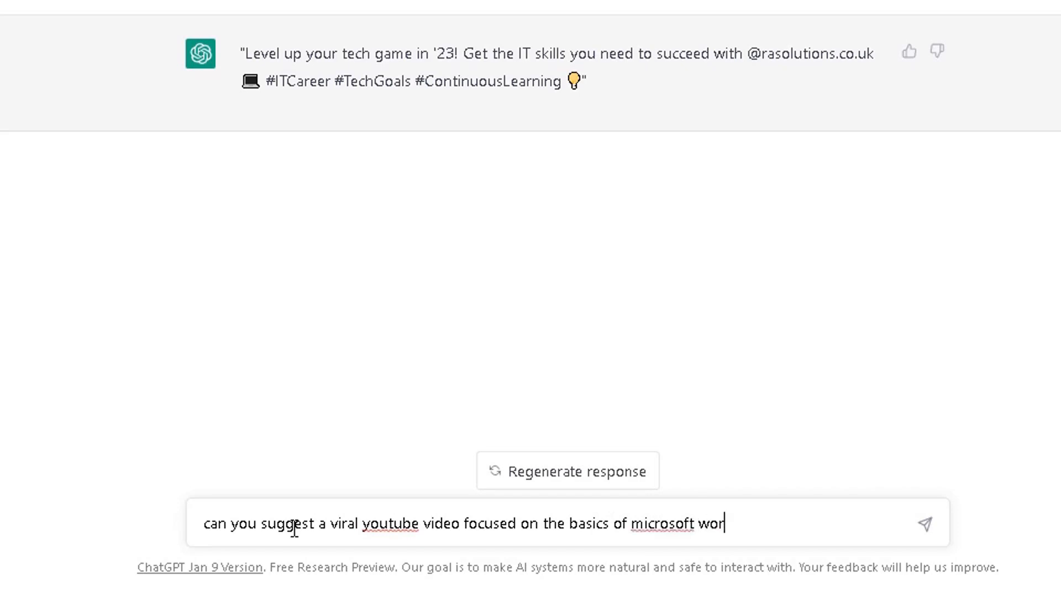
pyautogui.write('d as a step by')
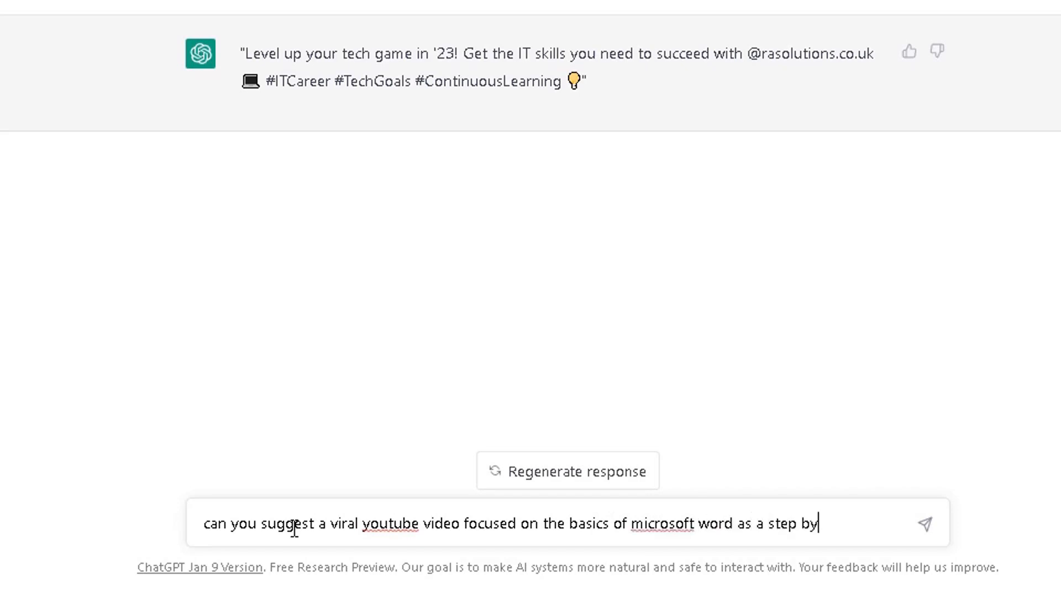
pyautogui.press('Return')
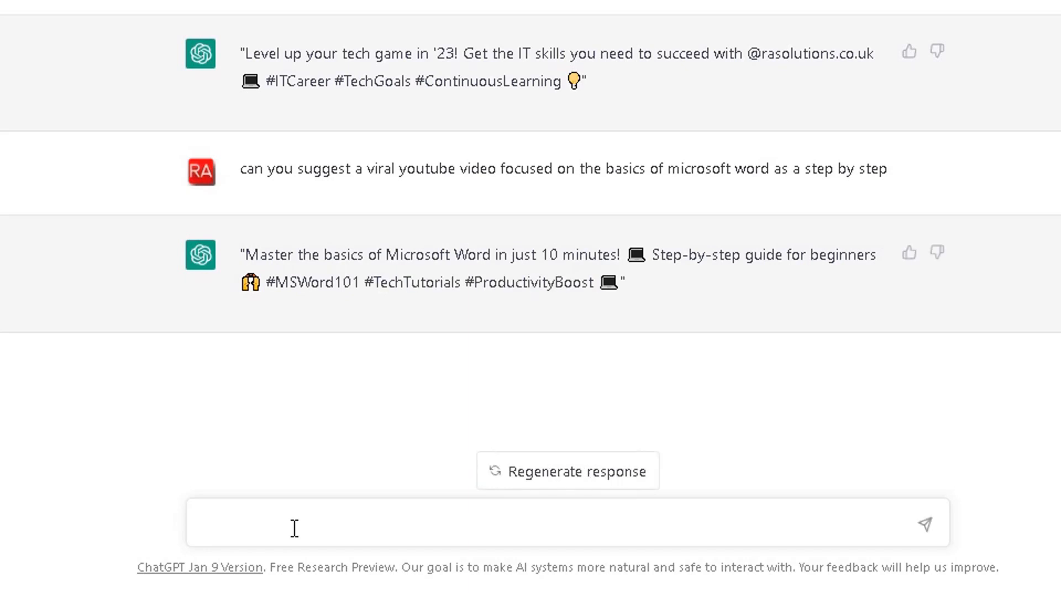
pyautogui.write('can')
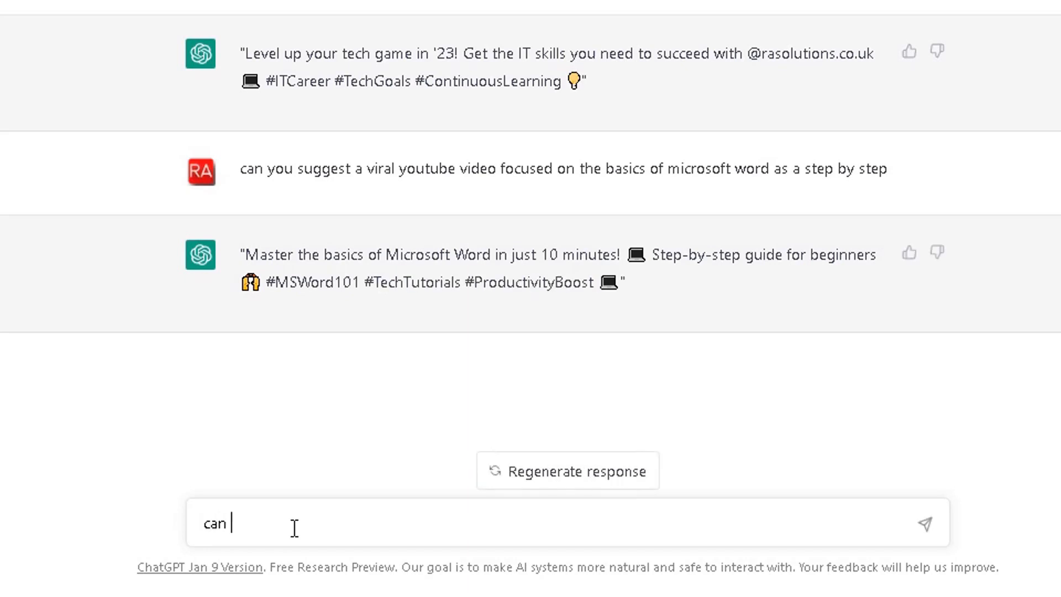
# Ask ChatGPT to expand on the Word video idea, not as a tweet
pyautogui.write('you expand on')
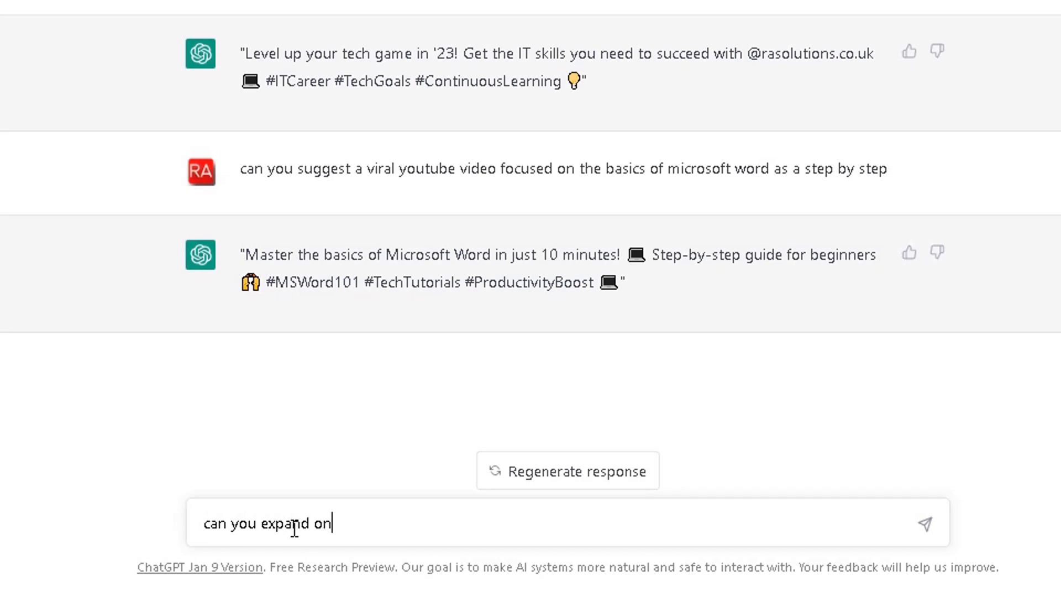
pyautogui.write('the above not a')
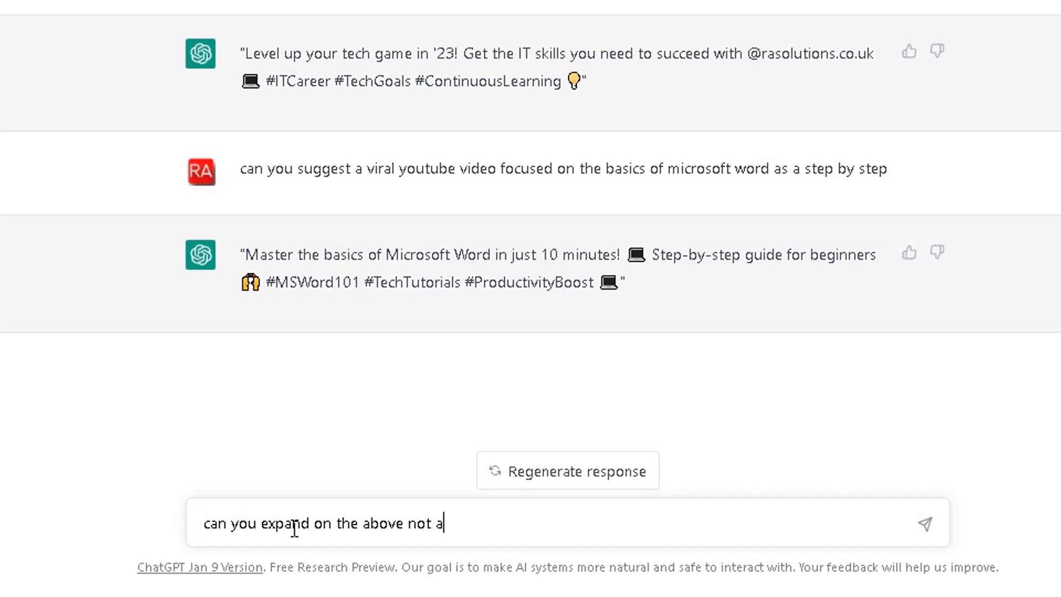
pyautogui.press('Return')
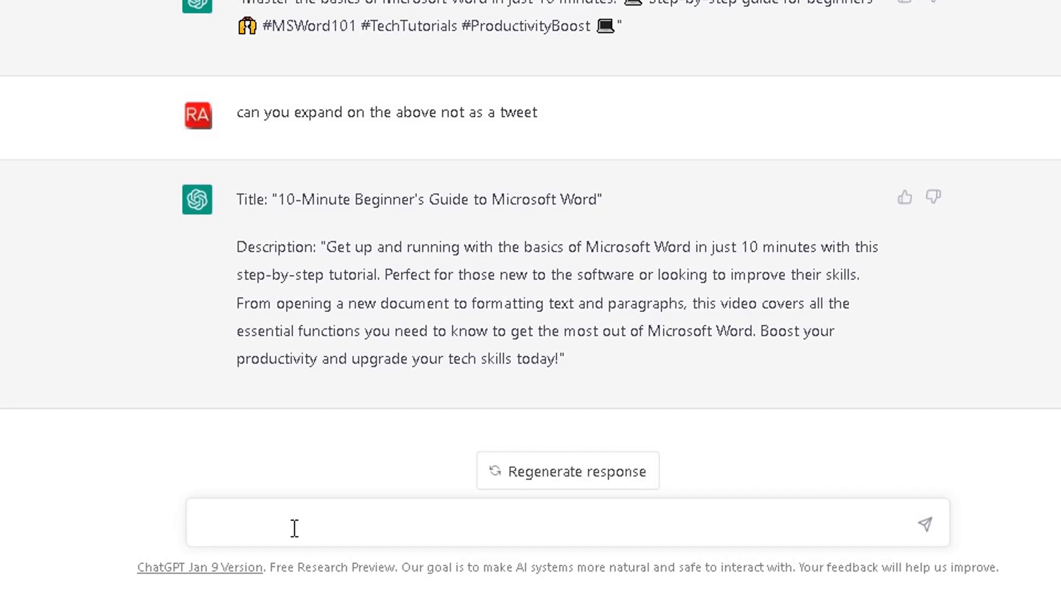
# Ask ChatGPT to expand the above into a full Word tutorial script and let it generate
pyautogui.write('can you expa')
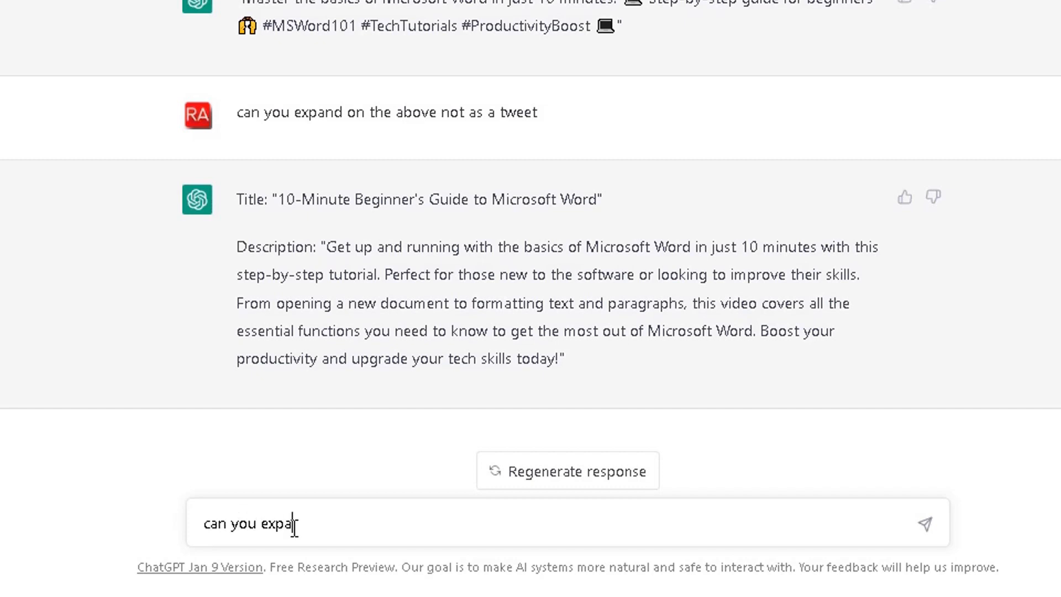
pyautogui.write('nd on the above')
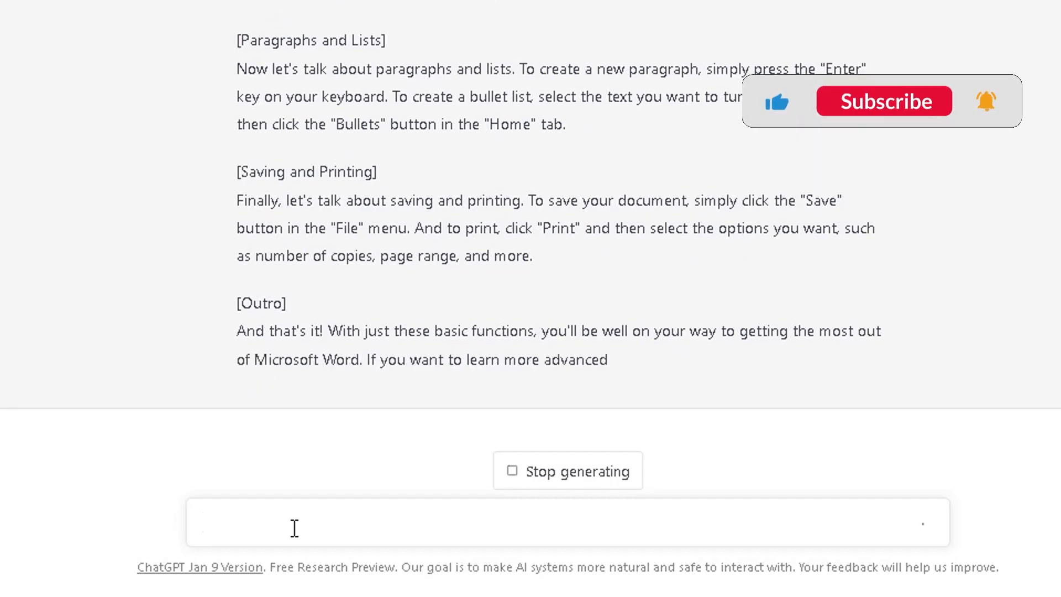
pyautogui.click(883, 101)
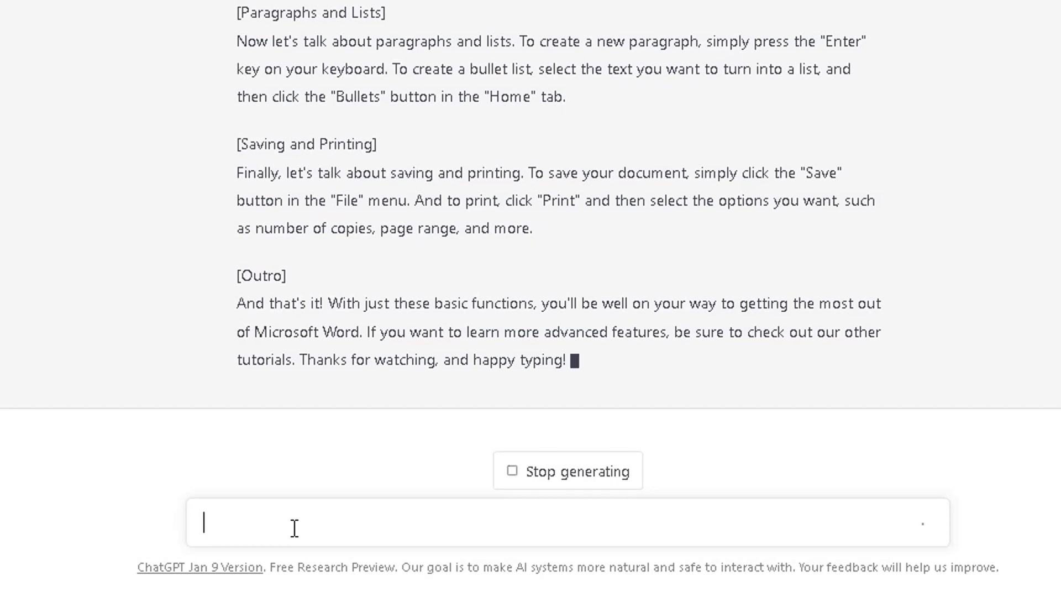
pyautogui.moveTo(959, 454)
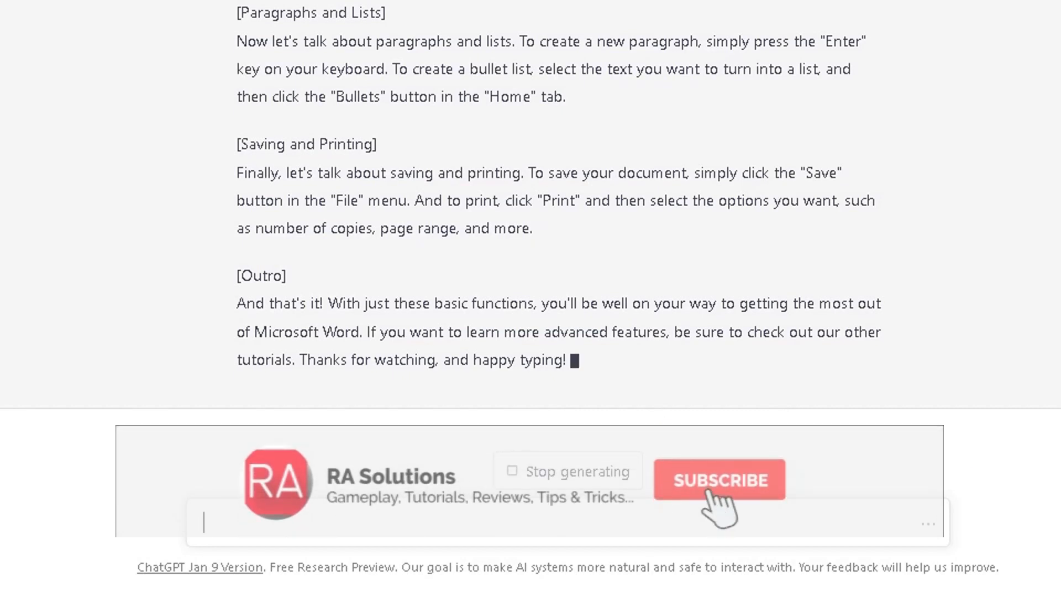
pyautogui.click(718, 478)
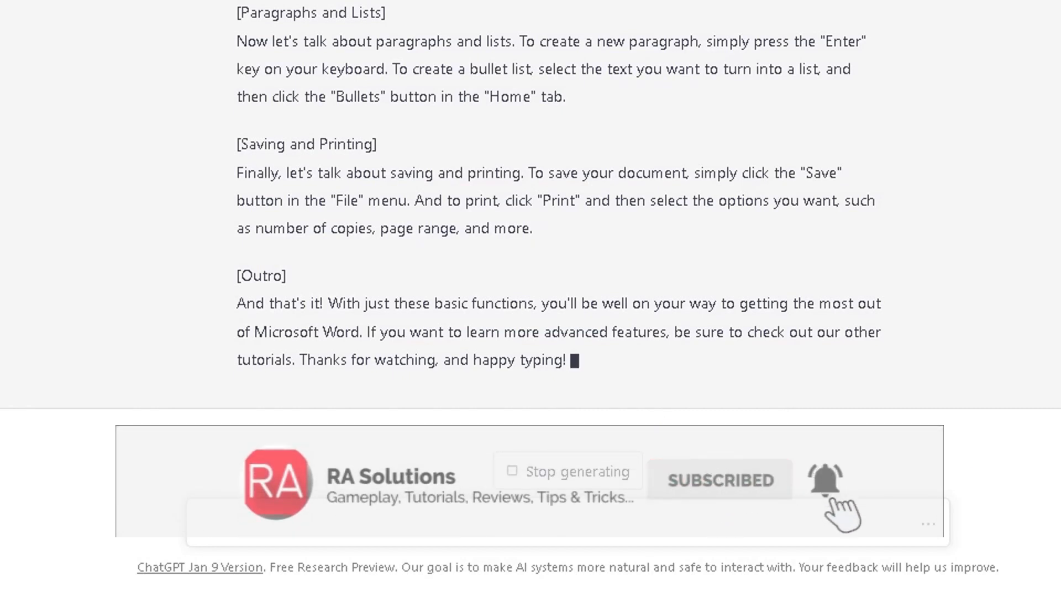